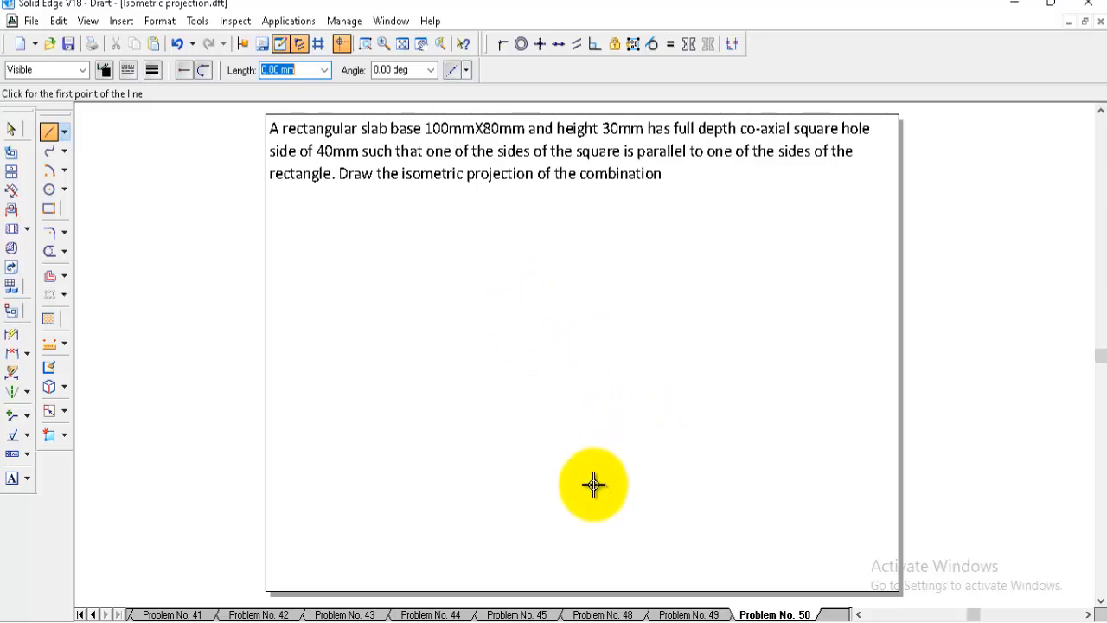
{"action": "mouse_move", "coordinate": [581, 494]}
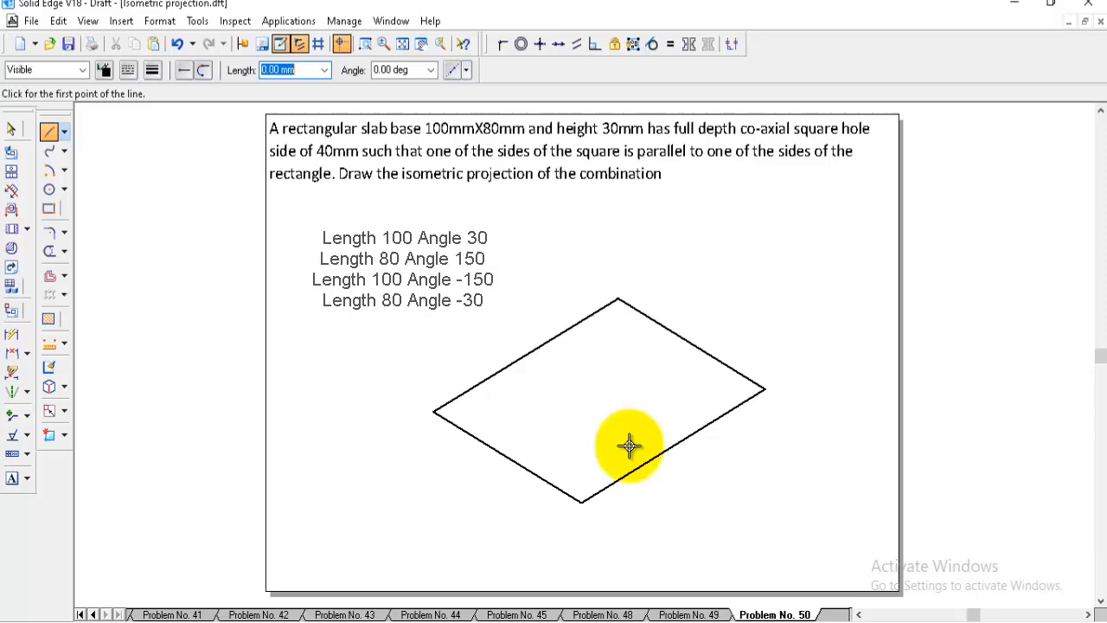
Step: Begin the first vertical edge at the left corner of the slab's isometric top face
{"action": "left_click", "coordinate": [436, 411]}
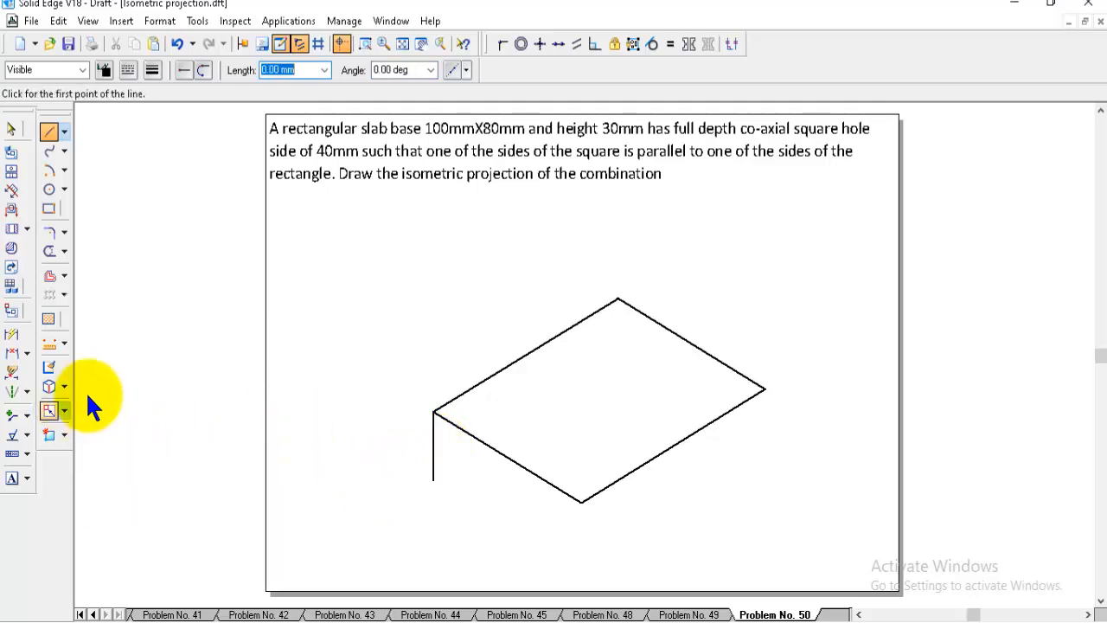
Step: Copy the 30 mm vertical edge and top edges down with Move/Copy to complete the isometric box
{"action": "left_click", "coordinate": [49, 410]}
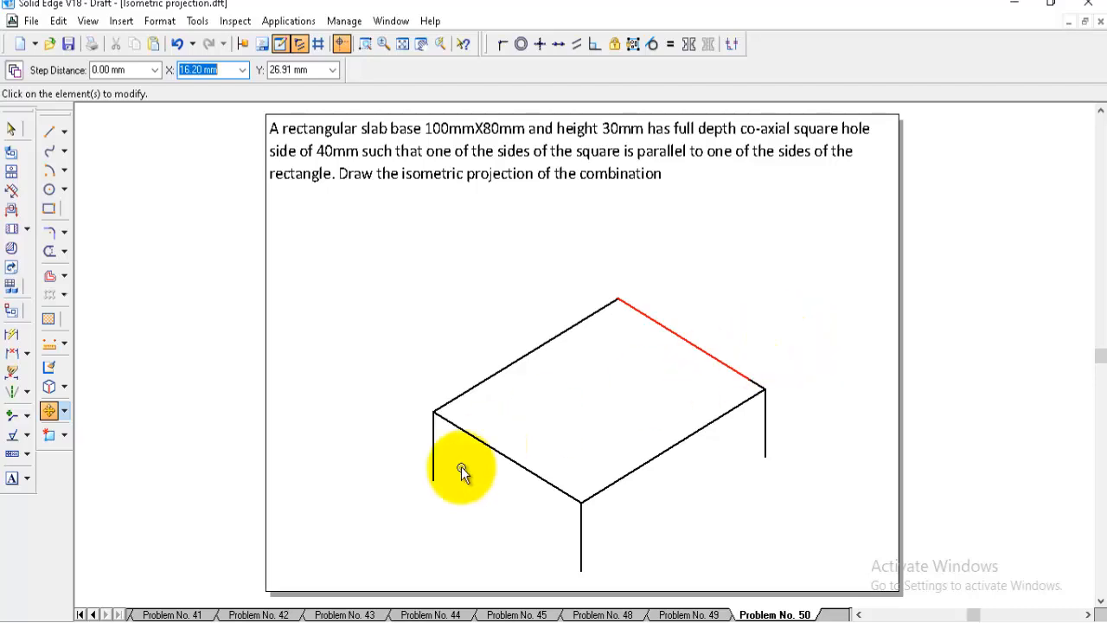
{"action": "left_click", "coordinate": [463, 467]}
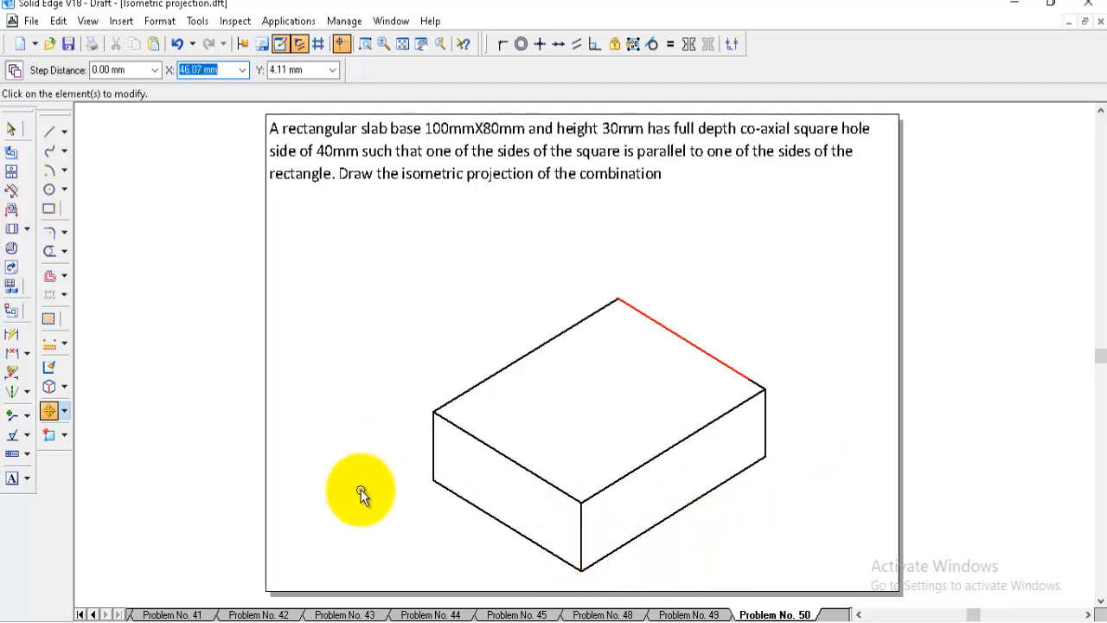
{"action": "left_click", "coordinate": [49, 131]}
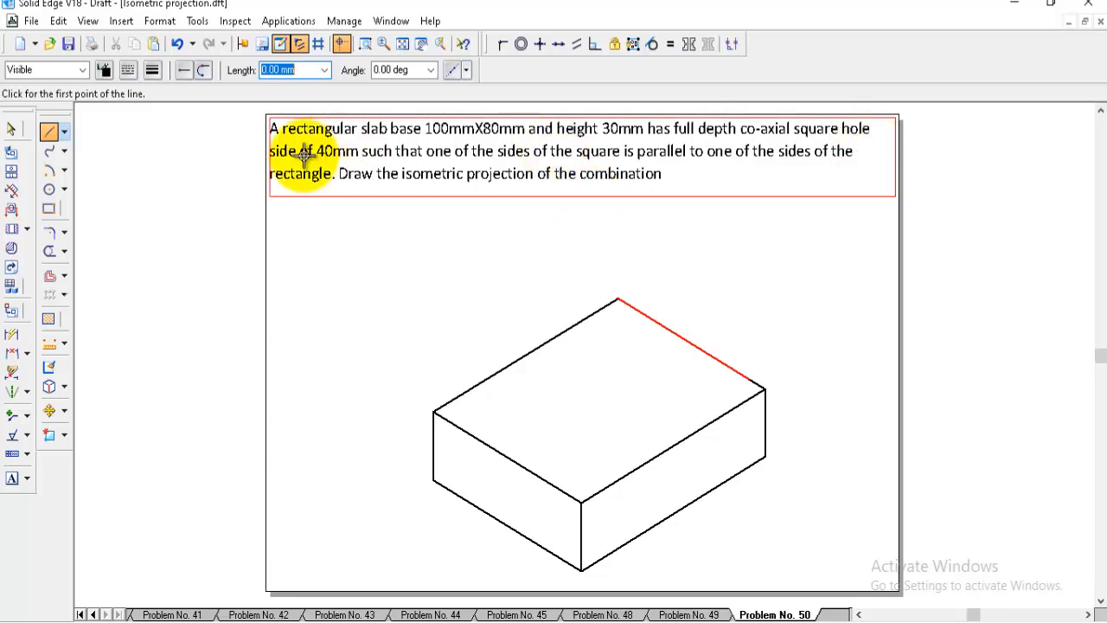
Step: Draw the four 40 mm sides of the isometric hole square above-left of the slab
{"action": "left_click", "coordinate": [302, 159]}
{"action": "type", "text": "40"}
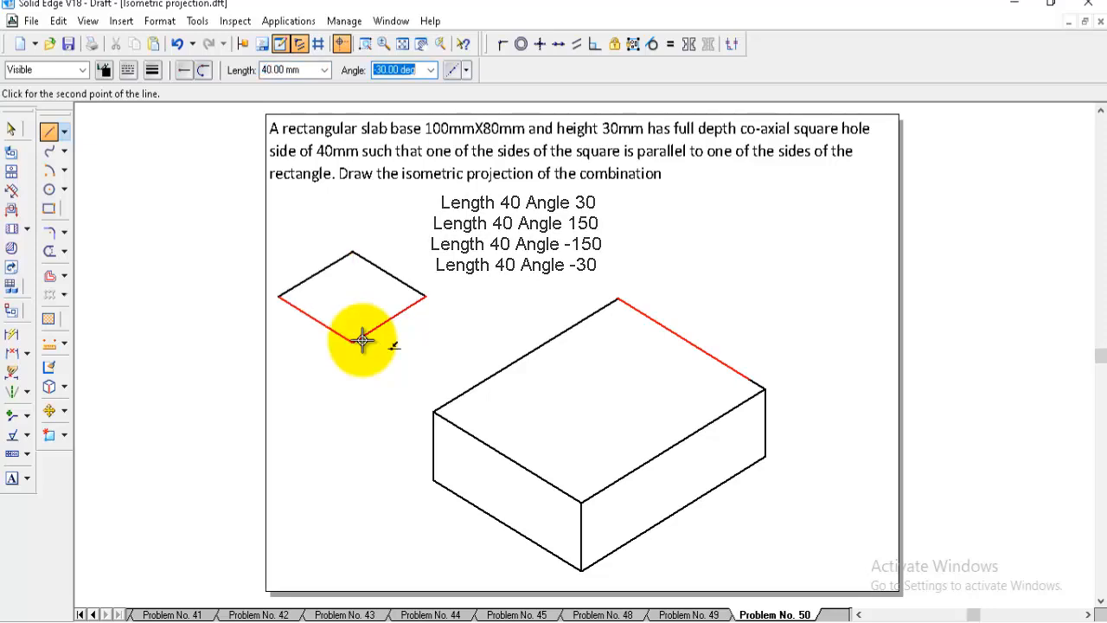
{"action": "left_click", "coordinate": [359, 343]}
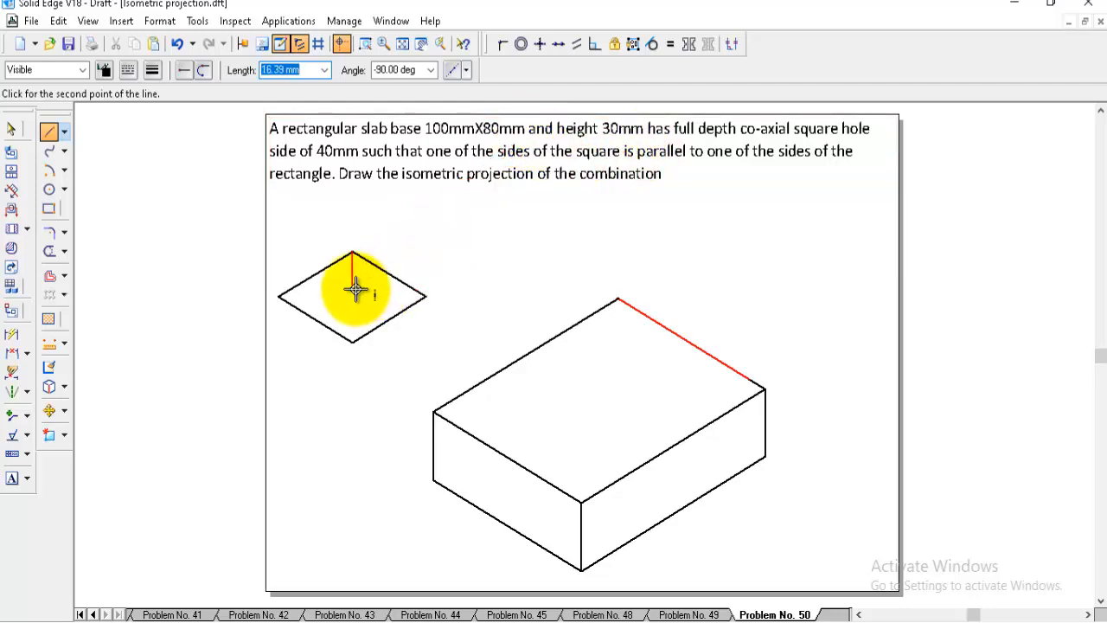
Step: Draw 30 mm vertical depth lines down from the hole square's corners
{"action": "type", "text": "30"}
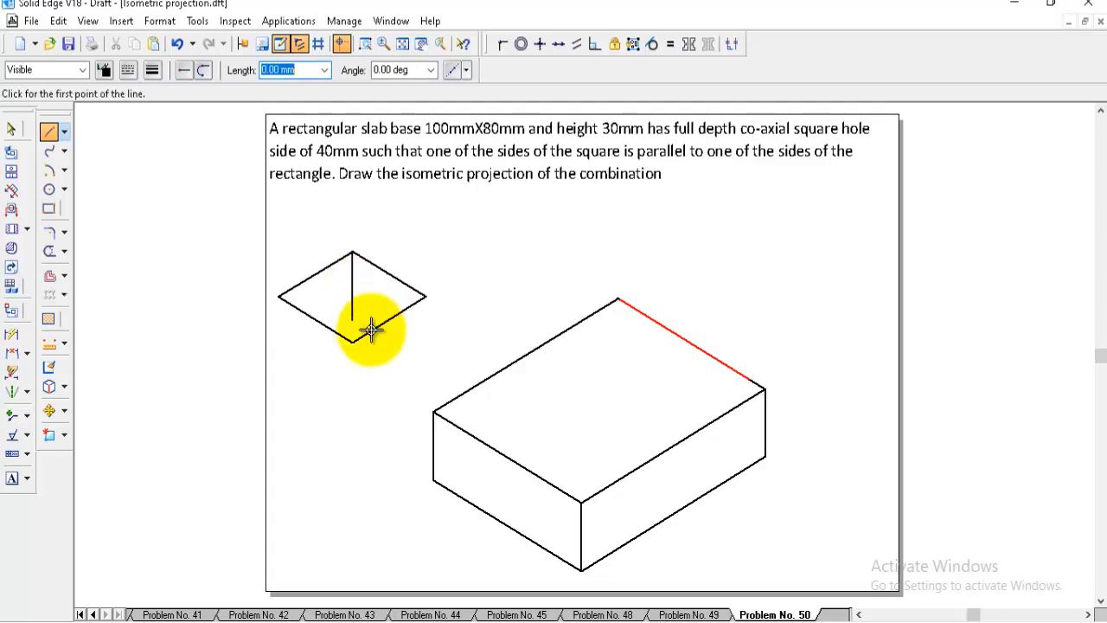
{"action": "left_click", "coordinate": [372, 329]}
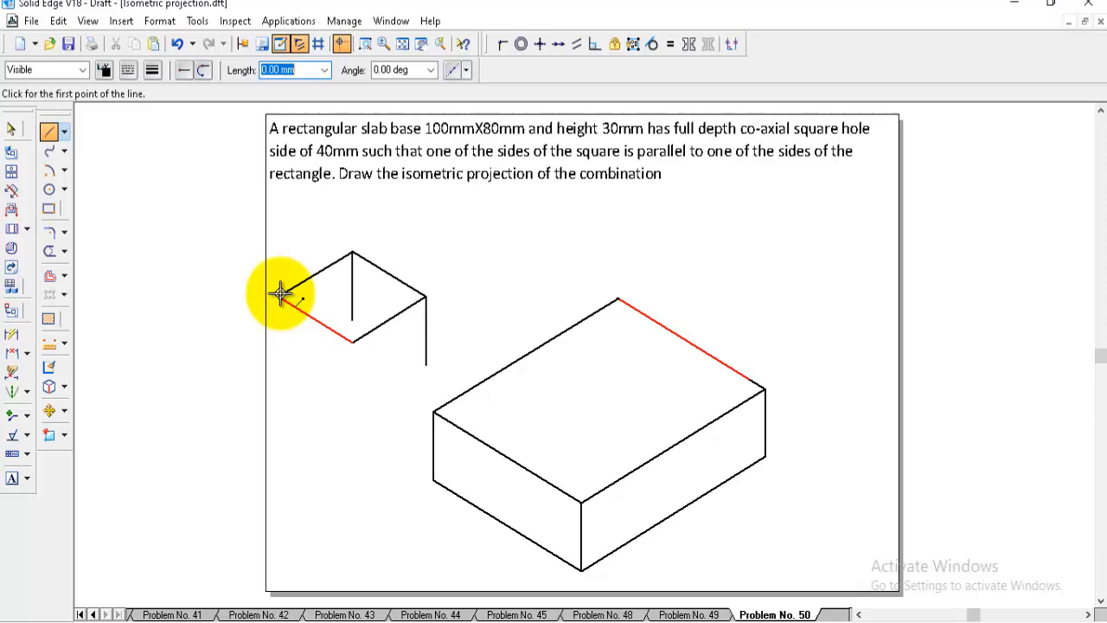
{"action": "left_click", "coordinate": [280, 293]}
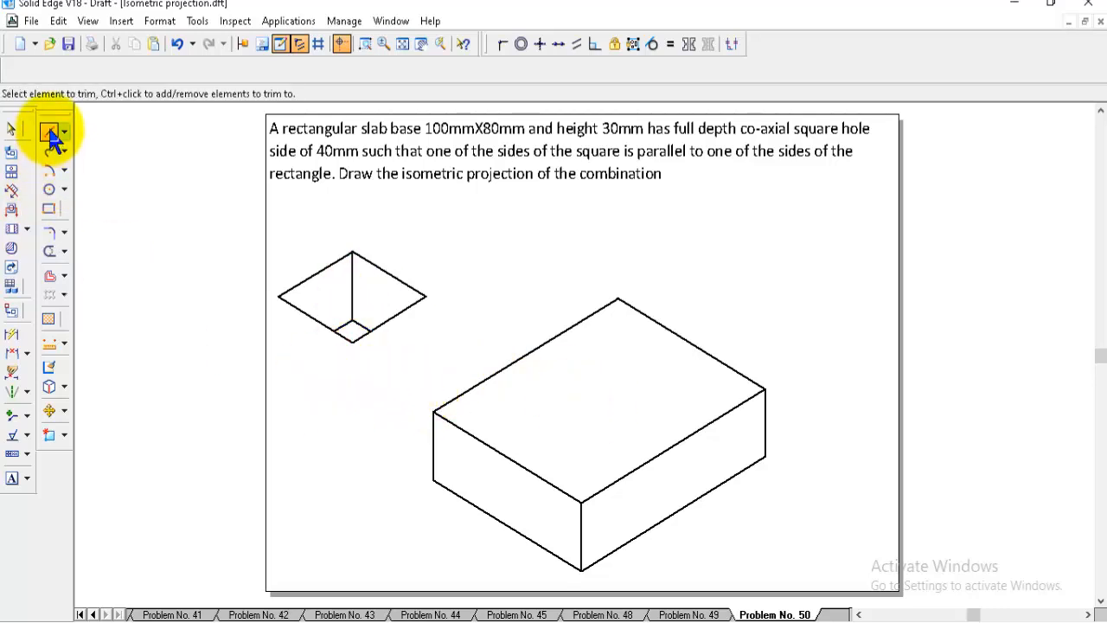
Step: Draw a corner-to-corner diagonal across the slab's top face with the Line tool
{"action": "left_click", "coordinate": [83, 70]}
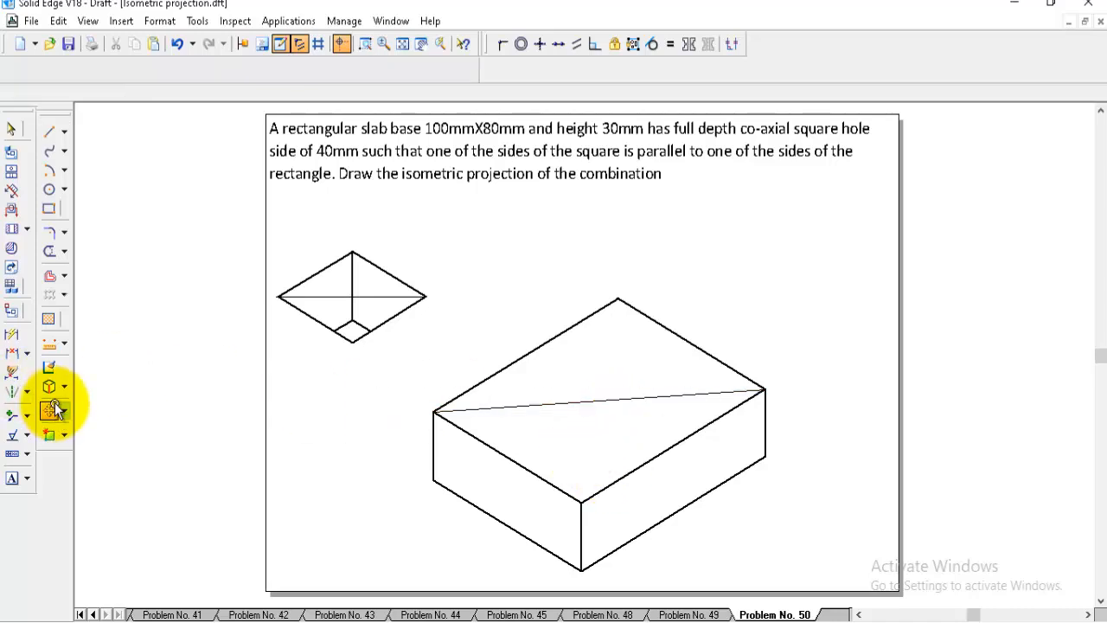
Step: Move the fenced square hole to the diagonal's midpoint and delete the diagonal
{"action": "left_click", "coordinate": [48, 409]}
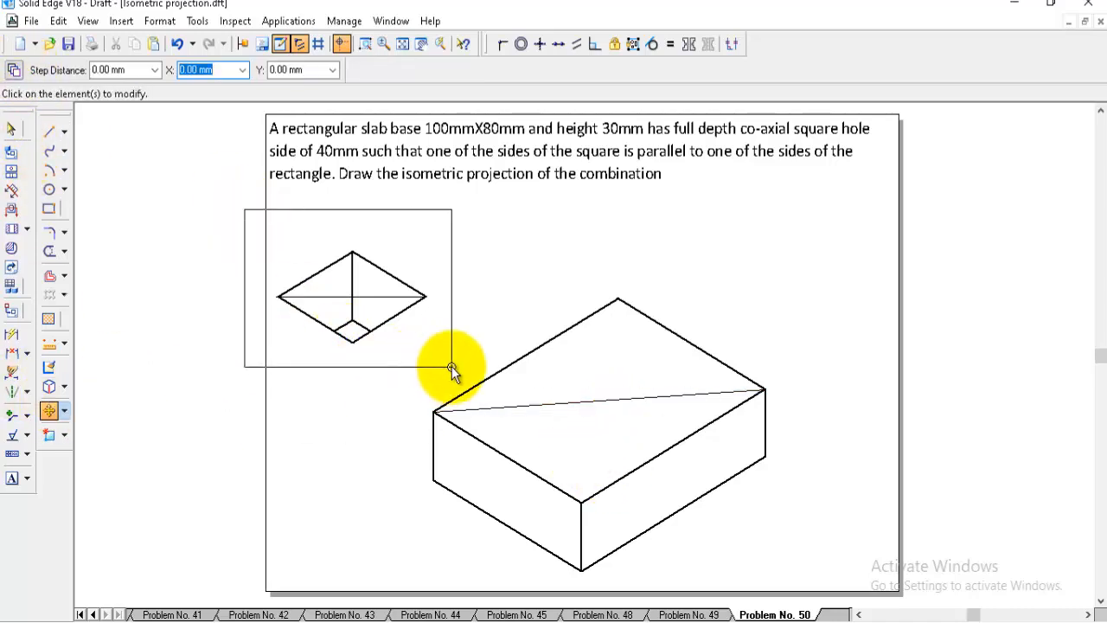
{"action": "left_click", "coordinate": [352, 297]}
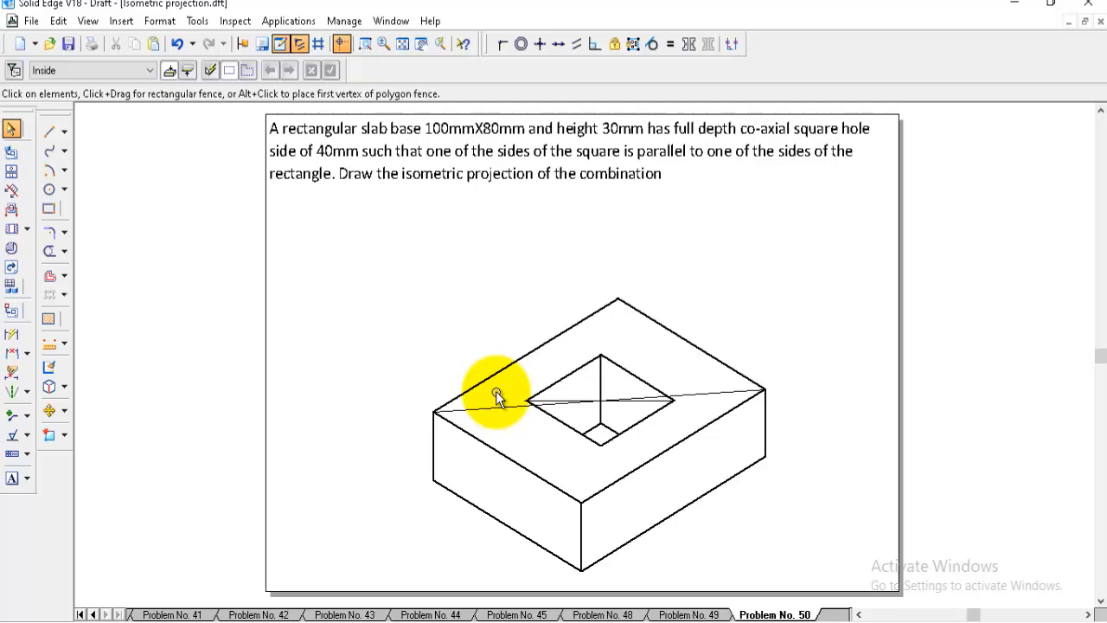
{"action": "left_click", "coordinate": [436, 412]}
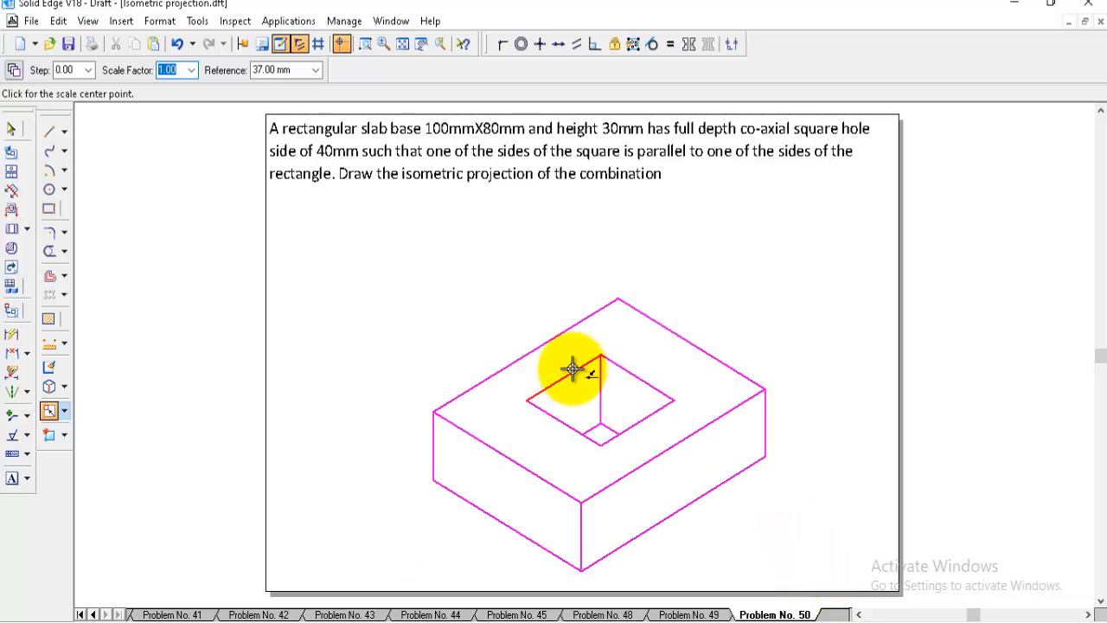
Step: Scale the selected slab-and-hole drawing by factor 0.814 about a picked centre point
{"action": "type", "text": "0.814"}
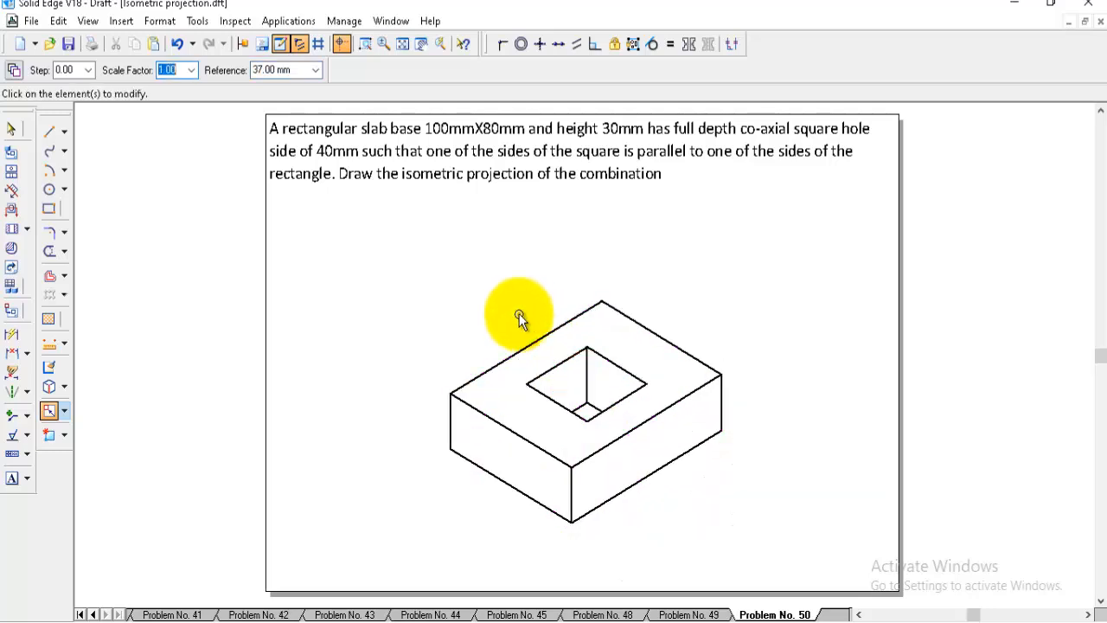
{"action": "mouse_move", "coordinate": [811, 436]}
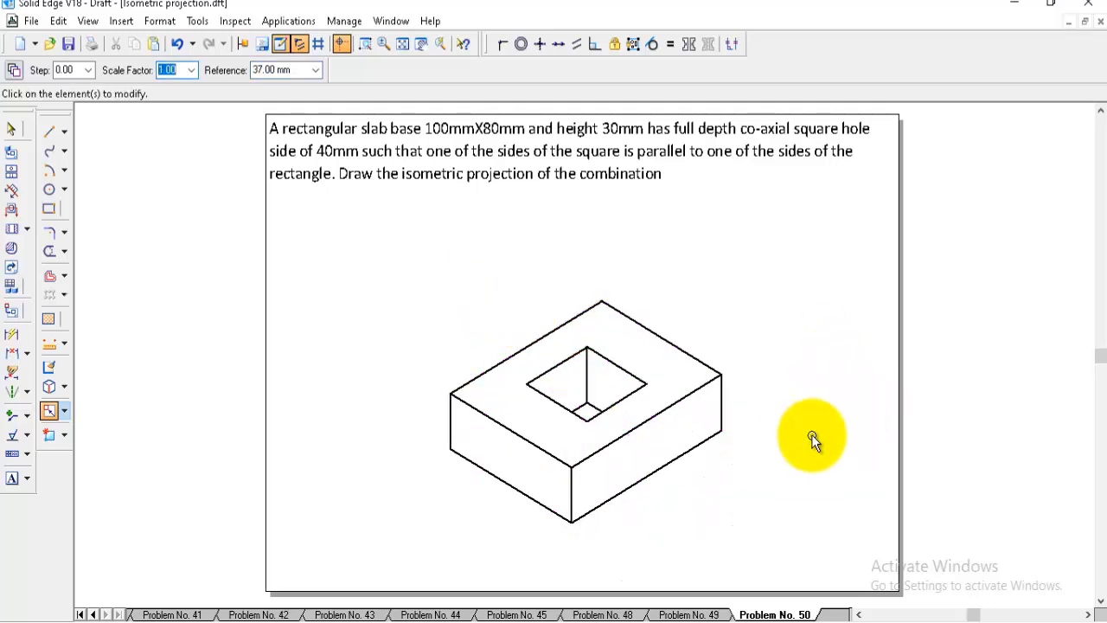